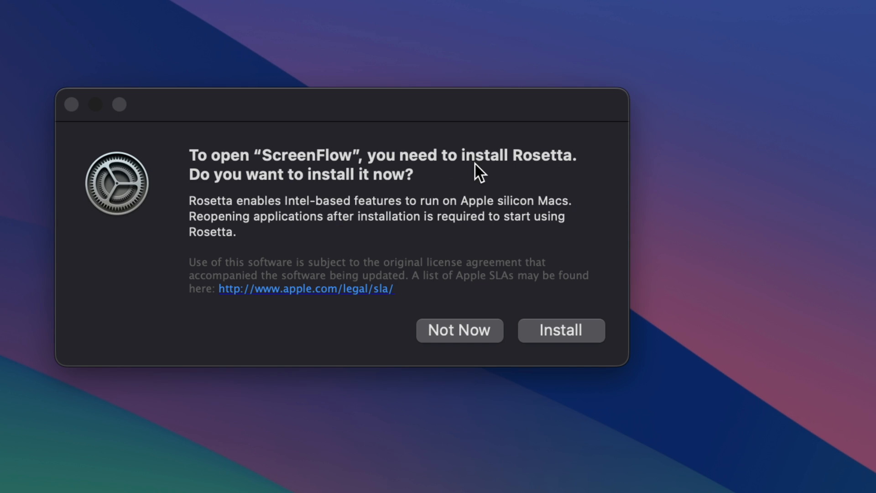
pyautogui.moveTo(545, 174)
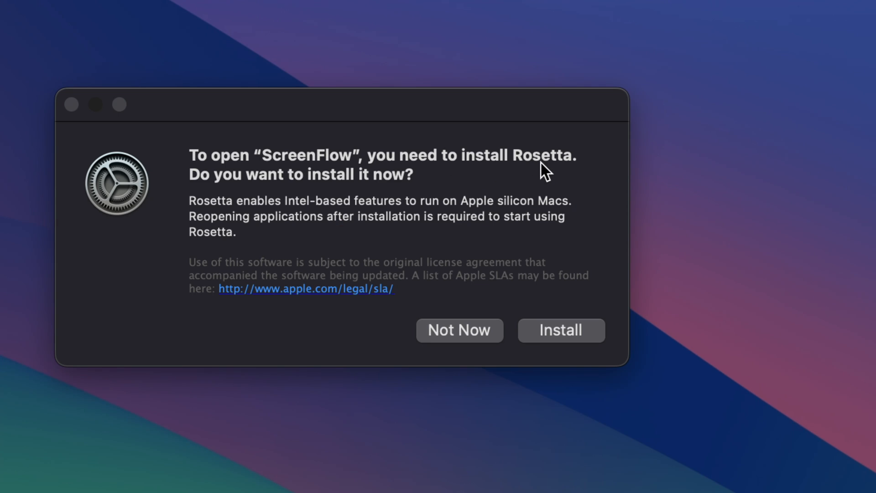
pyautogui.moveTo(513, 182)
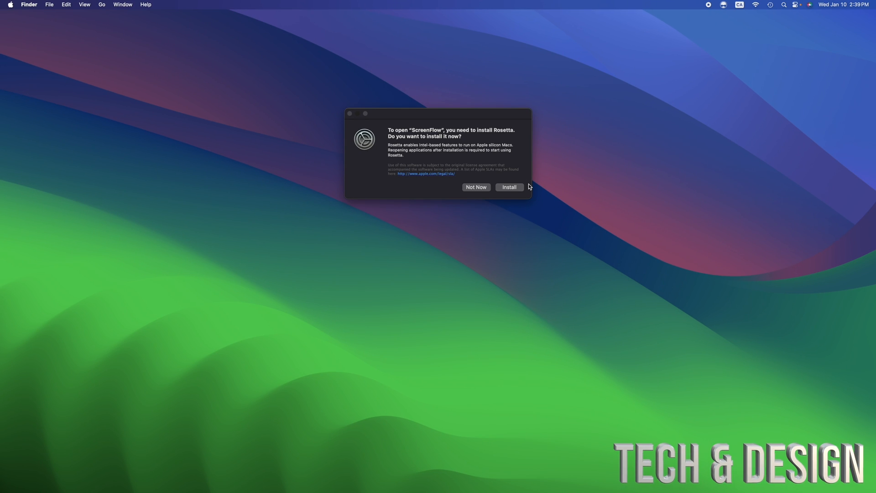
# - Accept the Rosetta install prompt and authorize it with the administrator password
pyautogui.click(508, 187)
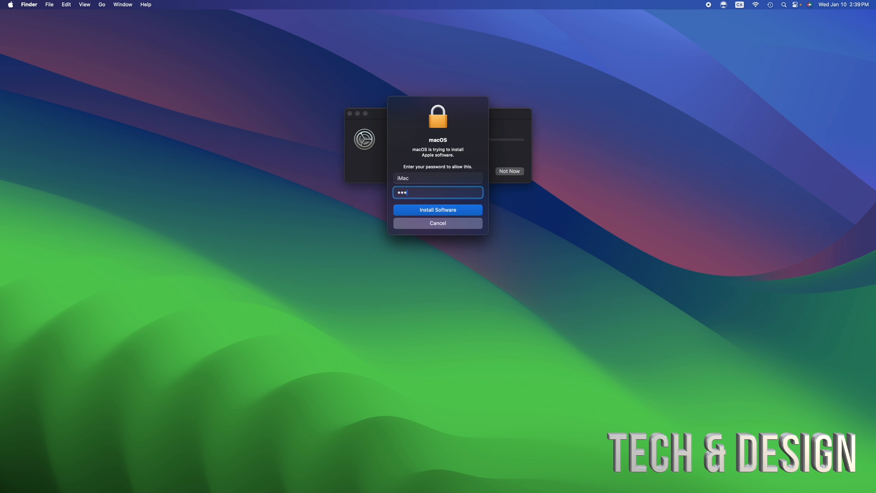
pyautogui.click(437, 209)
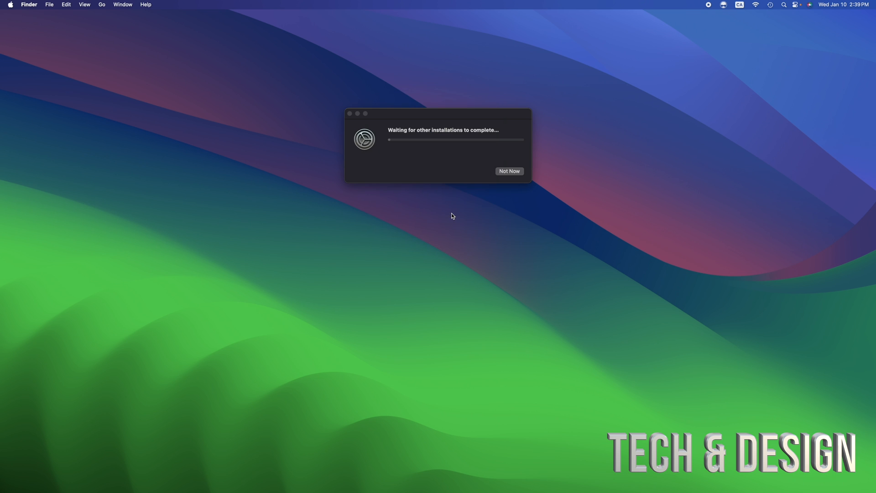
# - Let the Rosetta installer complete and close, leaving the desktop clear
pyautogui.click(508, 171)
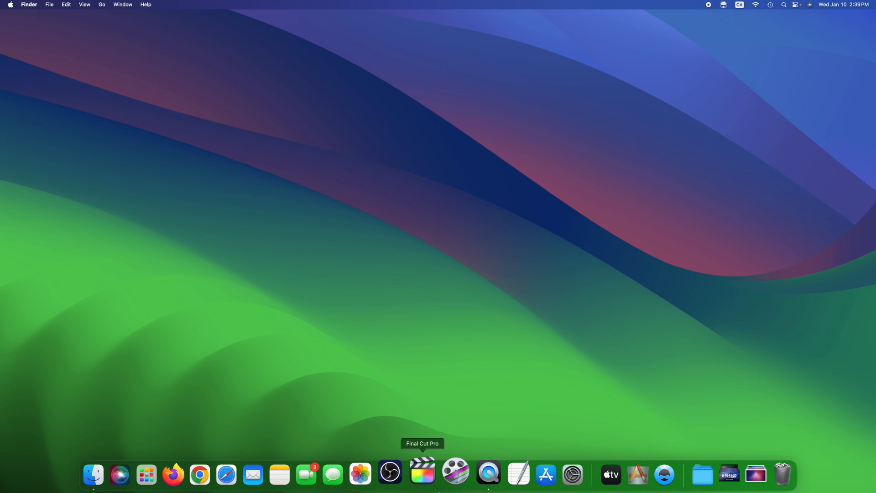
pyautogui.moveTo(450, 474)
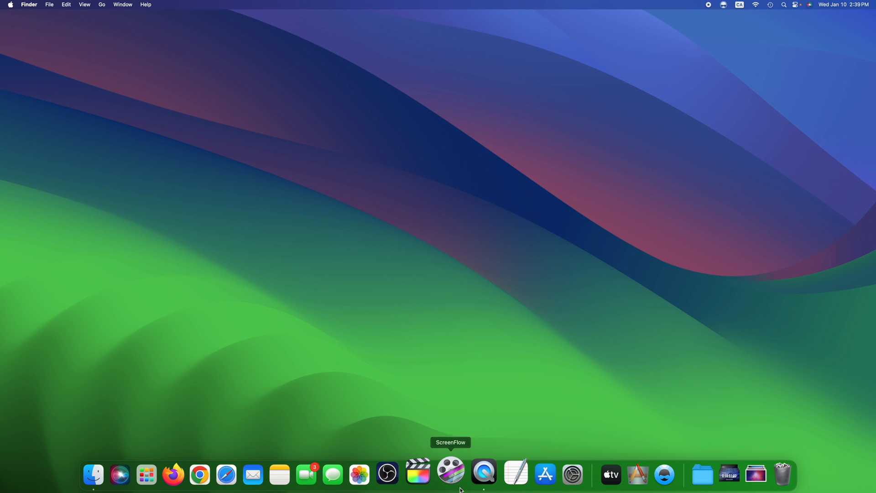
# - Launch ScreenFlow from the Dock, allow microphone access, and close the ScreenFlow 10 update notice
pyautogui.click(450, 474)
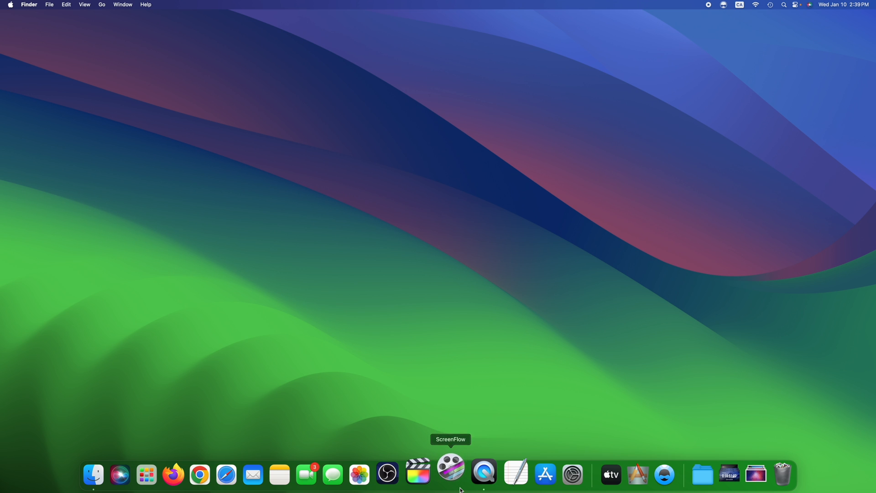
pyautogui.click(451, 474)
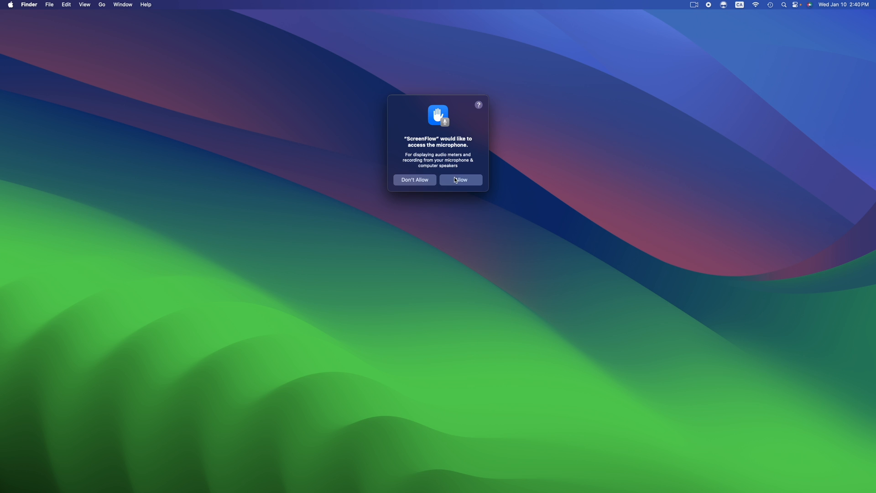
pyautogui.click(460, 179)
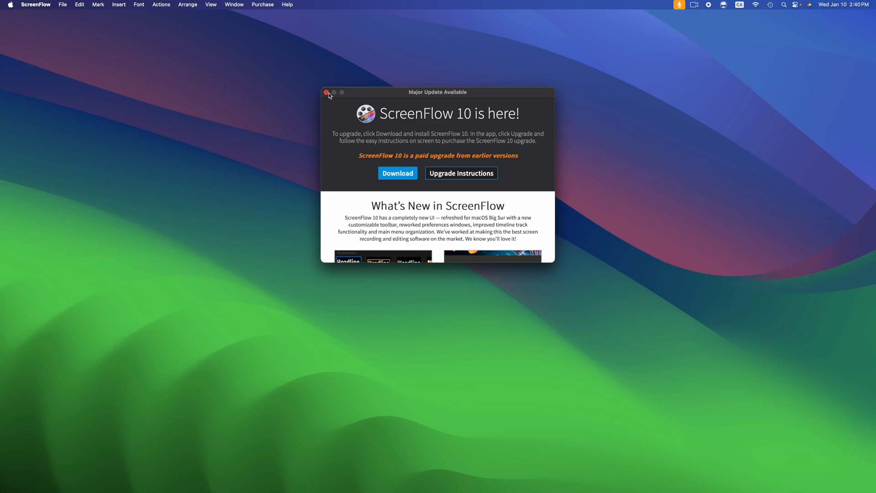
pyautogui.click(326, 93)
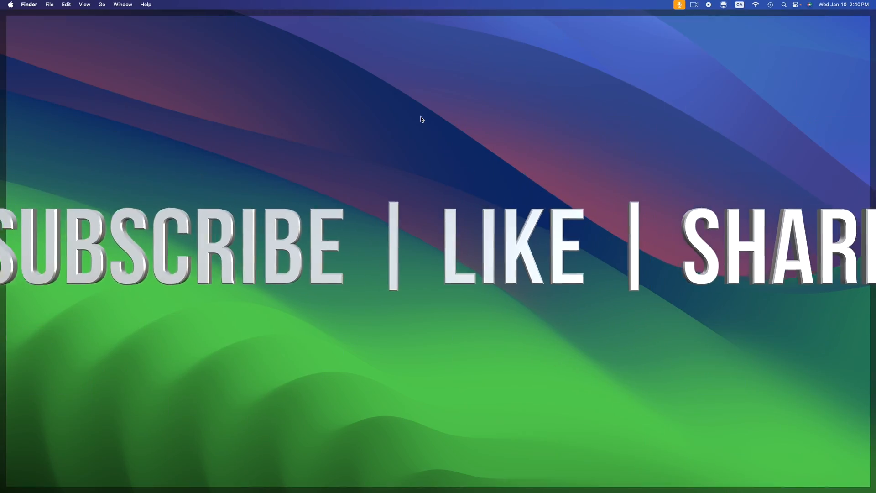